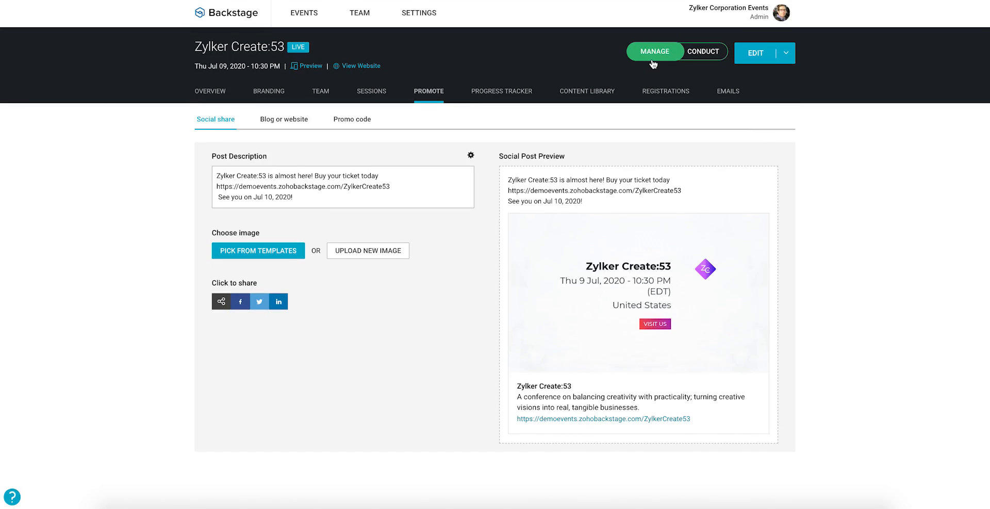
pyautogui.moveTo(657, 63)
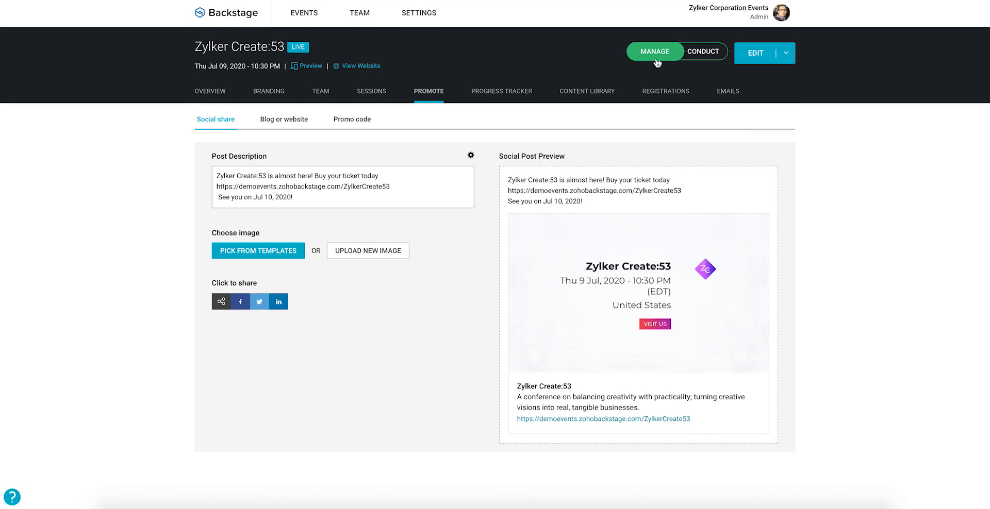
pyautogui.moveTo(455, 114)
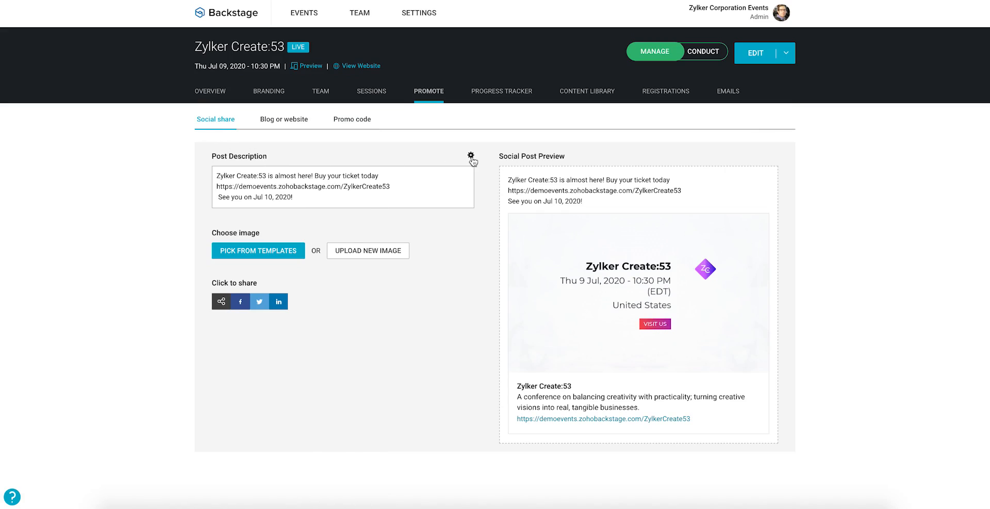
# Apply the 'Visit the microsite' template as the social post description
pyautogui.click(470, 156)
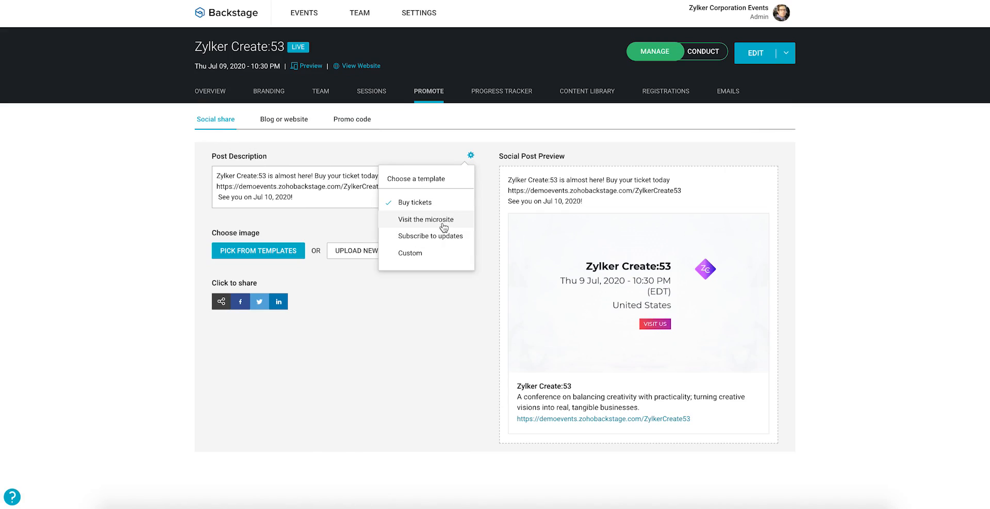
pyautogui.click(426, 219)
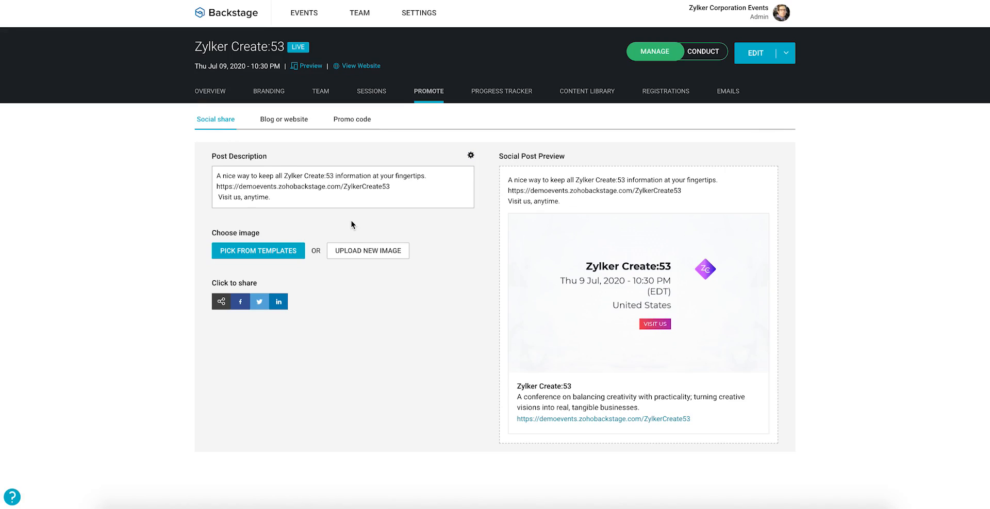
# Pick the centred-logo image template for the social post and save it
pyautogui.click(258, 251)
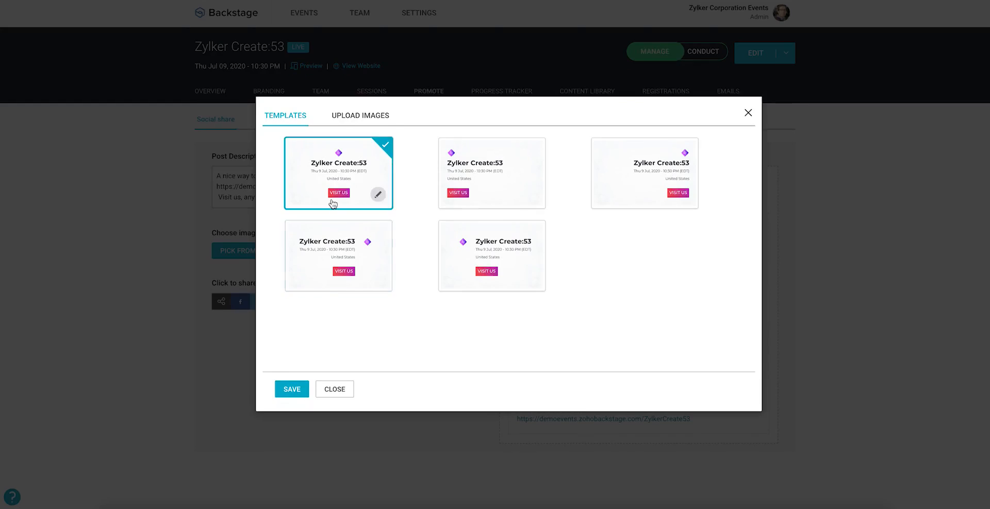
pyautogui.click(291, 389)
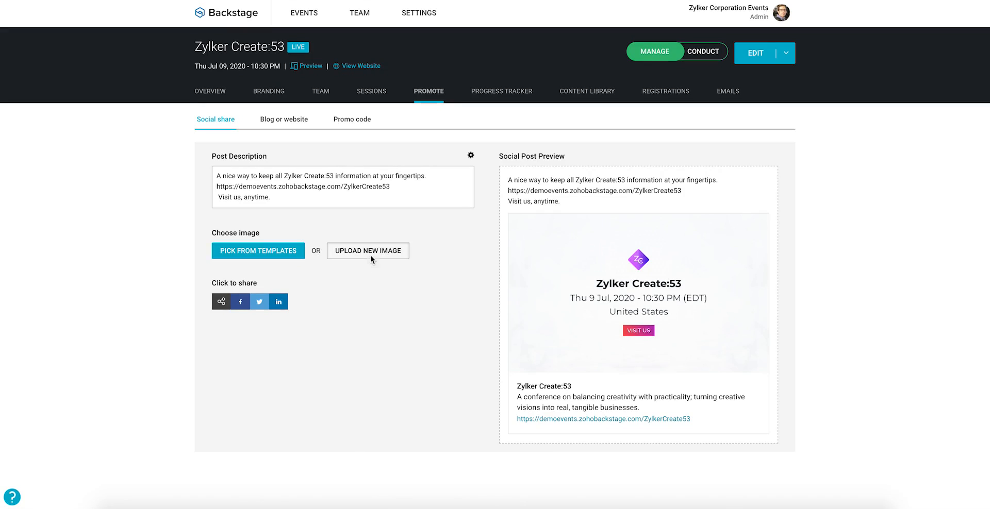
pyautogui.click(367, 250)
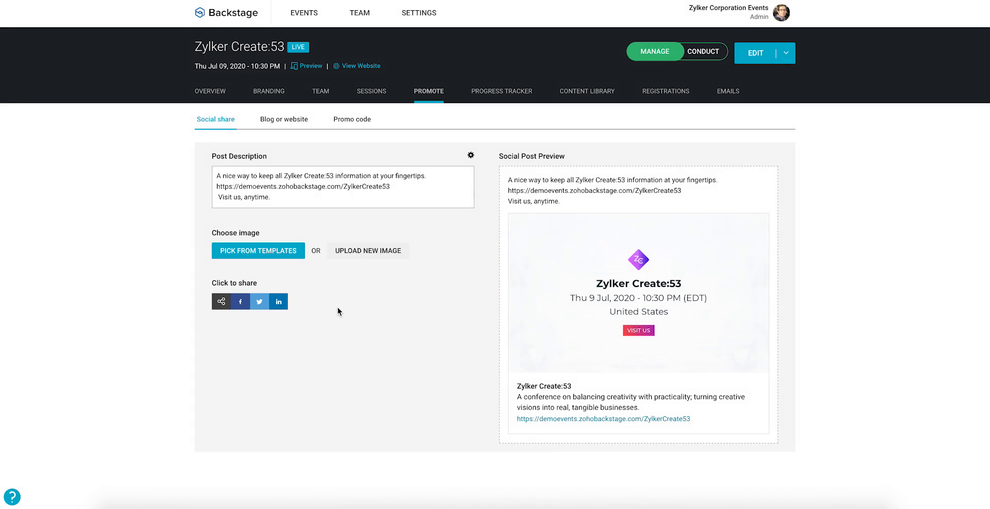
# Configure the website embed as Banner (468 x 60), dates 'Jul 9 to 11, 2020', button text 'Register'
pyautogui.click(283, 119)
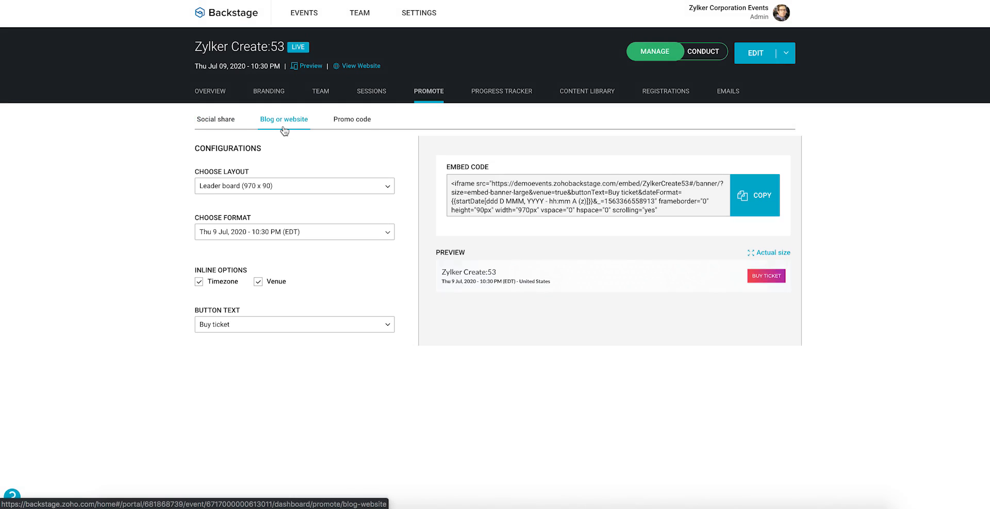
pyautogui.click(295, 185)
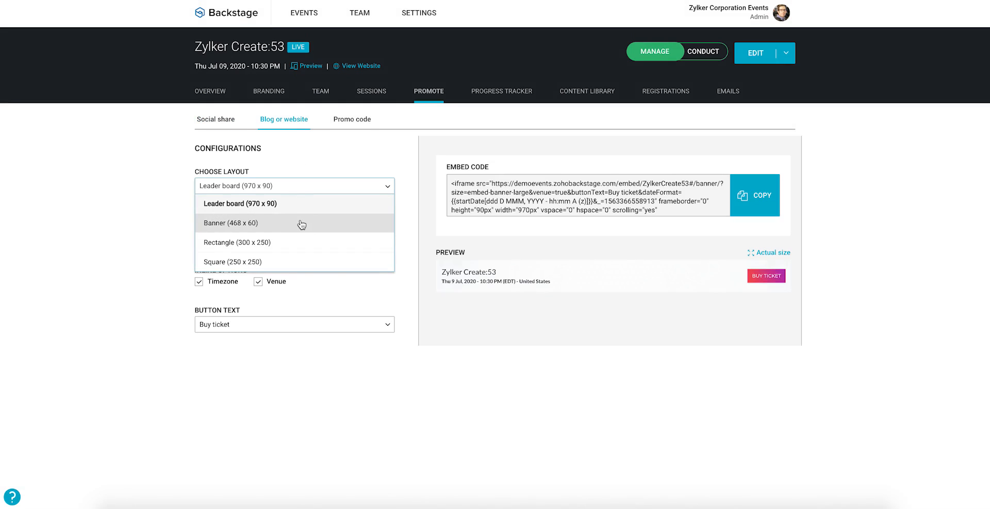
pyautogui.click(229, 223)
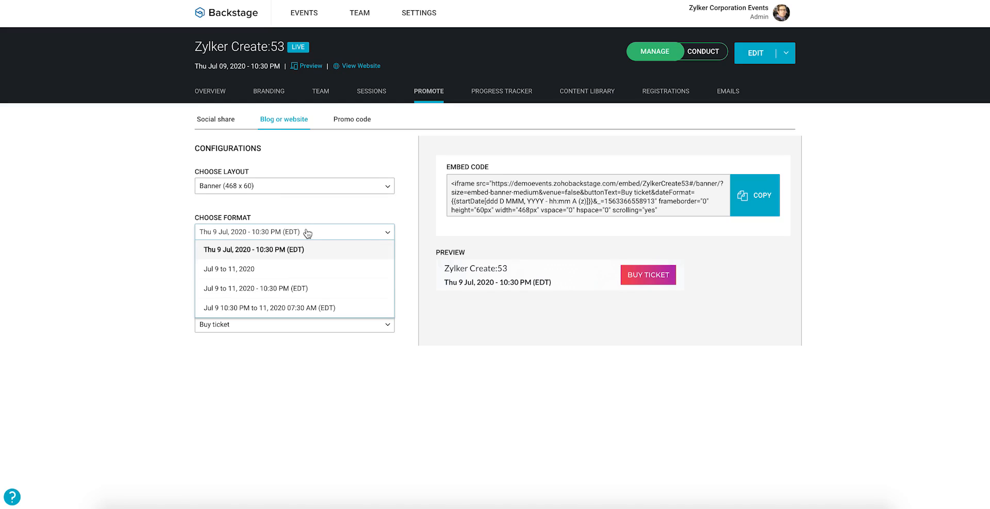
pyautogui.click(229, 269)
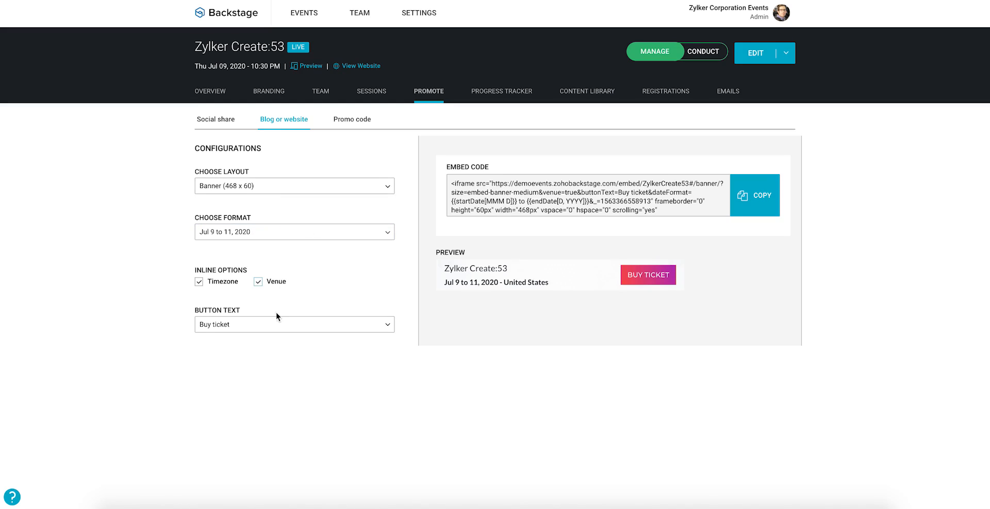
pyautogui.click(295, 324)
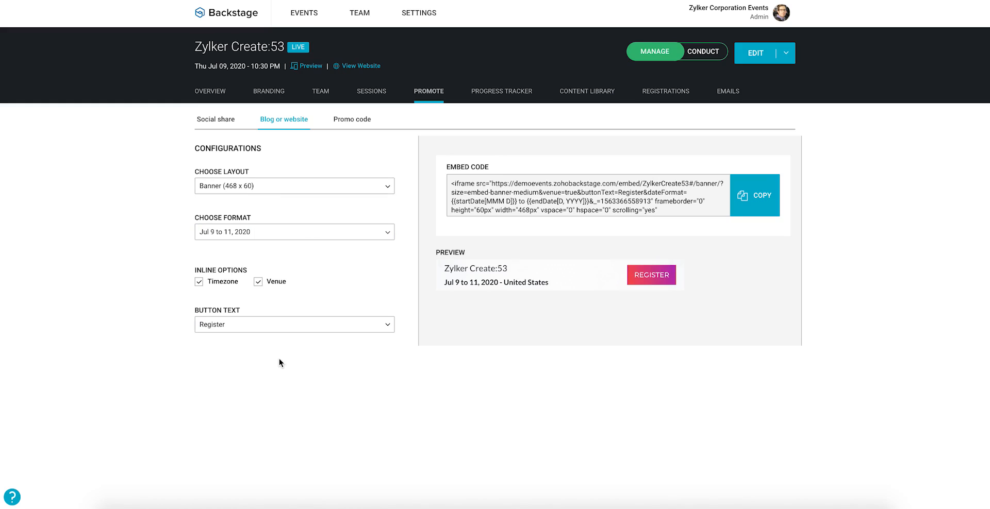
pyautogui.moveTo(747, 252)
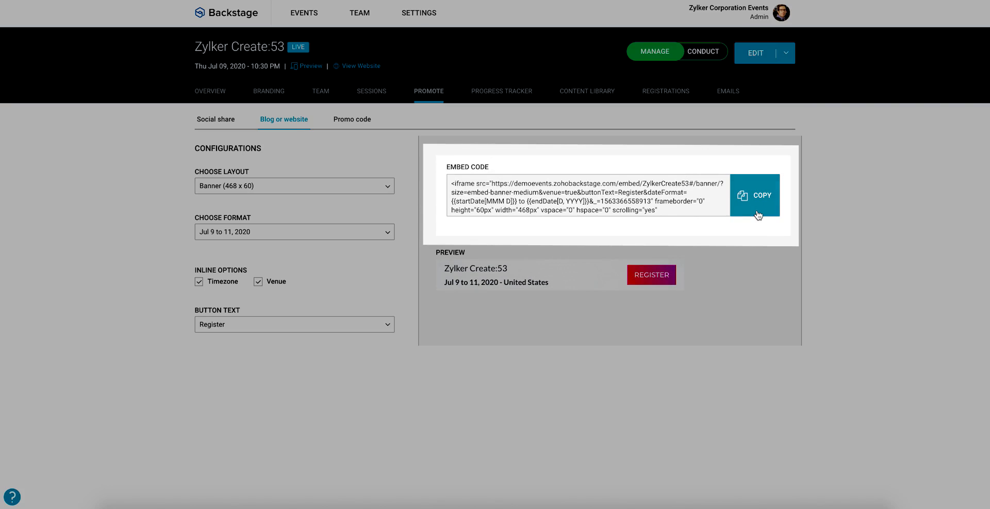
pyautogui.click(761, 195)
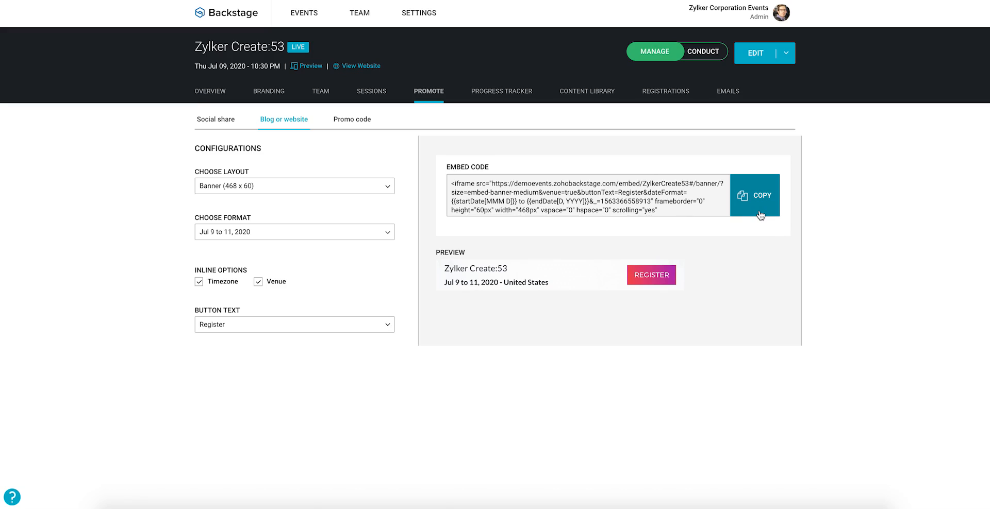
pyautogui.moveTo(852, 375)
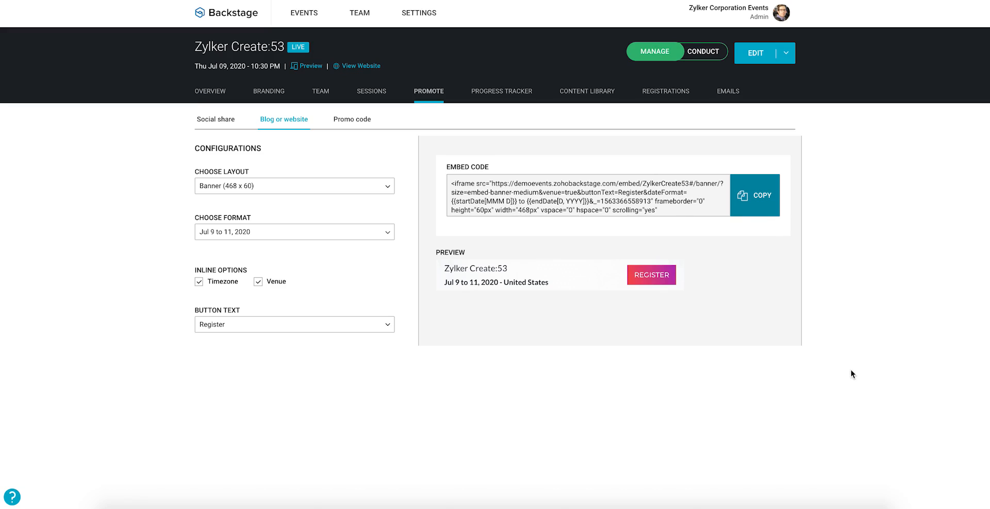